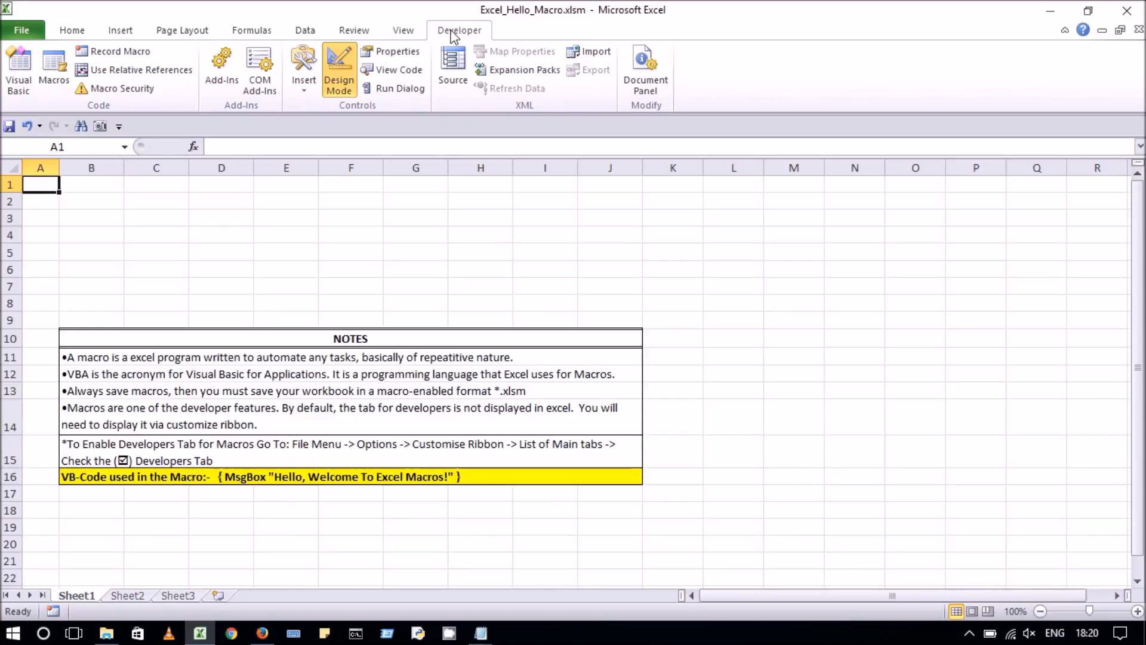
{"action": "mouse_move", "coordinate": [303, 69]}
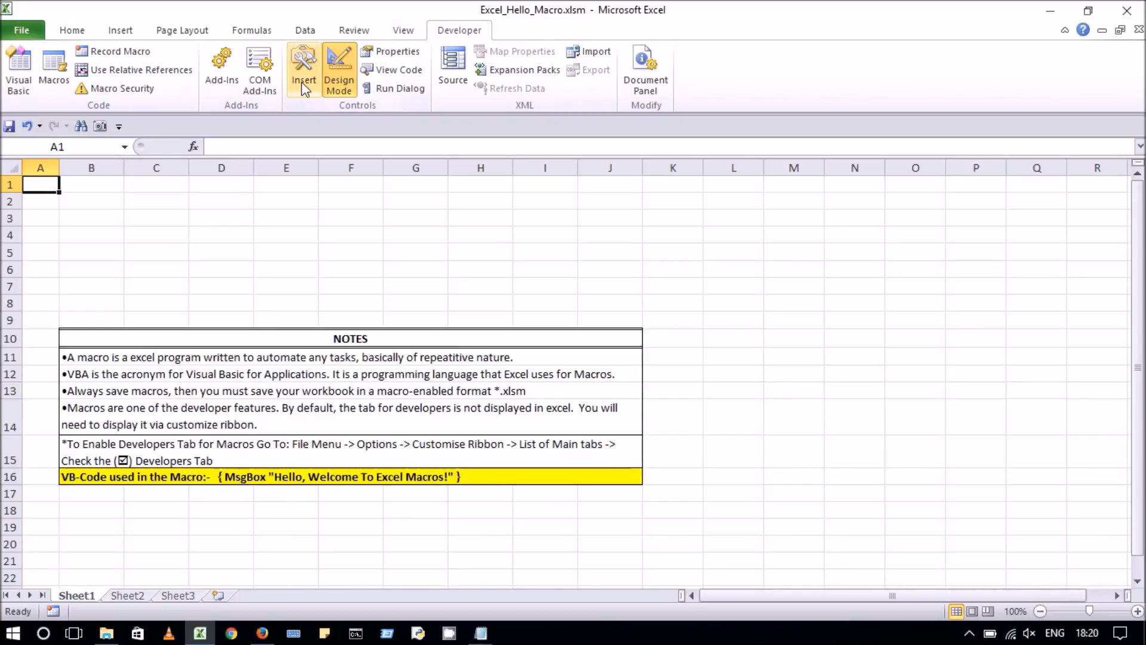
{"action": "mouse_move", "coordinate": [302, 70]}
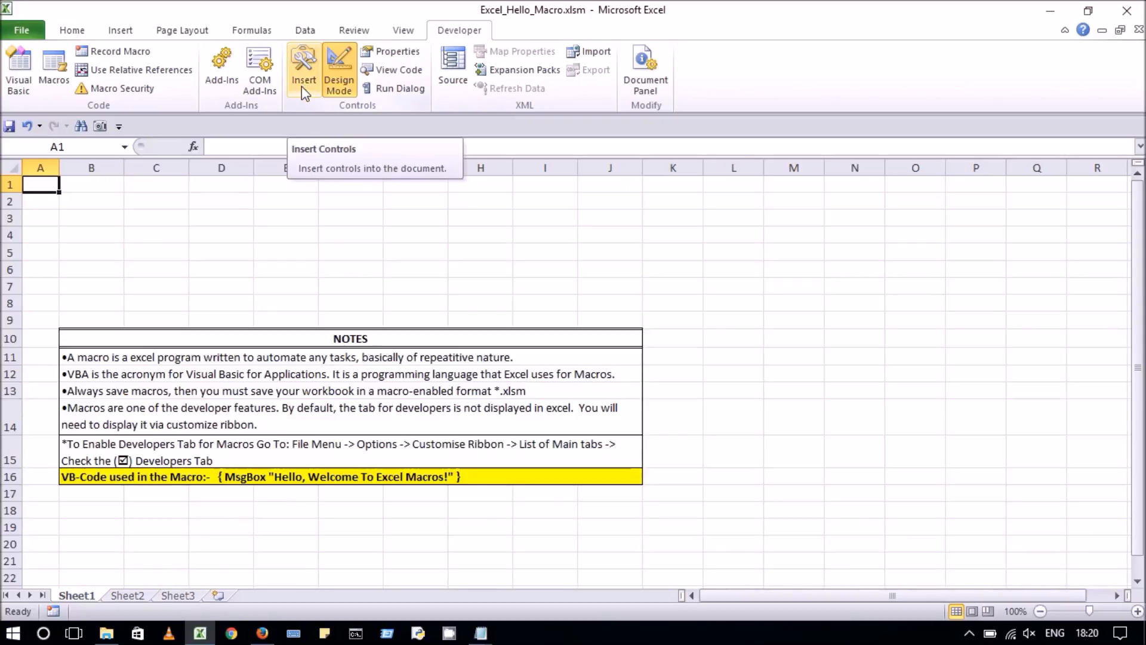
- Draw an ActiveX command button over cells D3 to F5 on Sheet1
{"action": "left_click", "coordinate": [303, 69]}
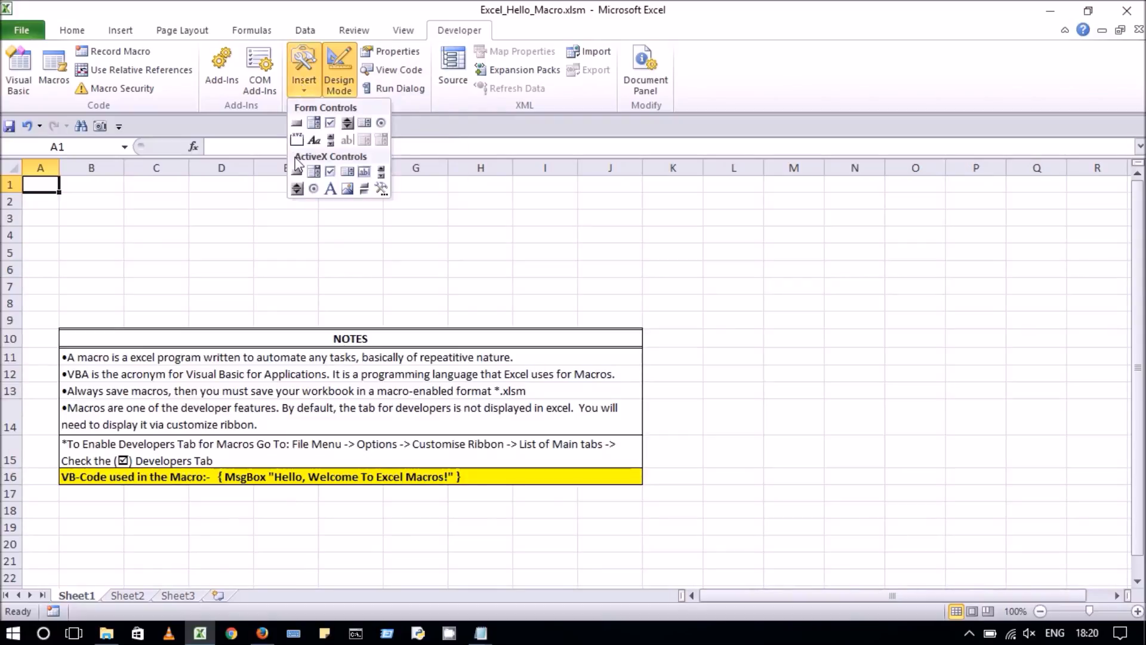
{"action": "mouse_move", "coordinate": [296, 172]}
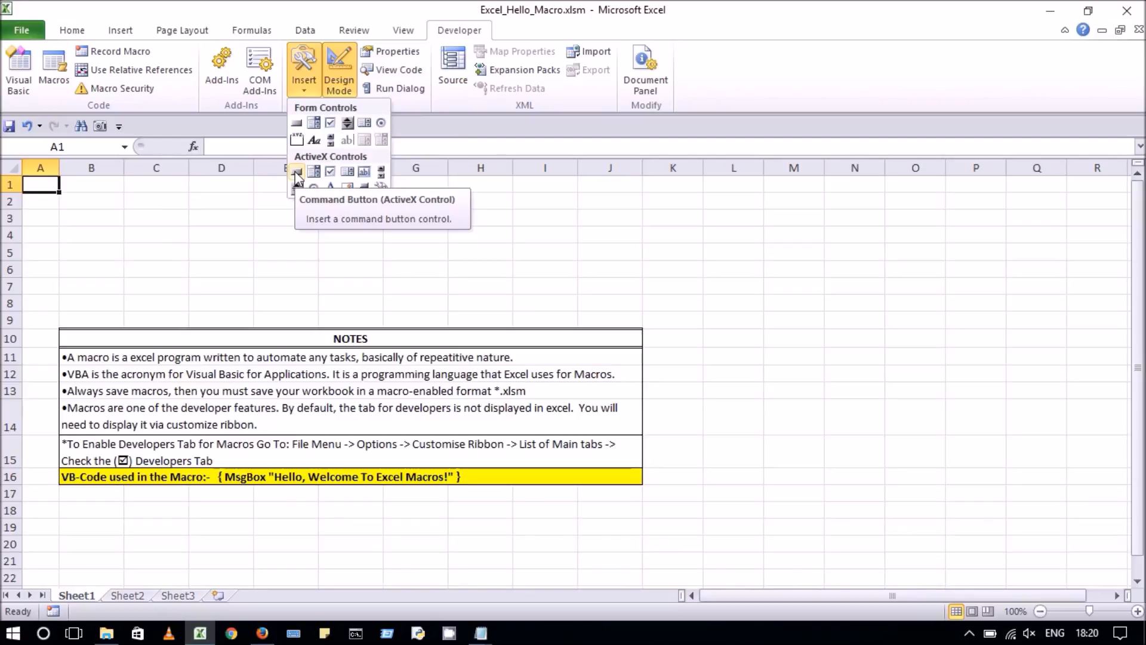
{"action": "left_click", "coordinate": [297, 171]}
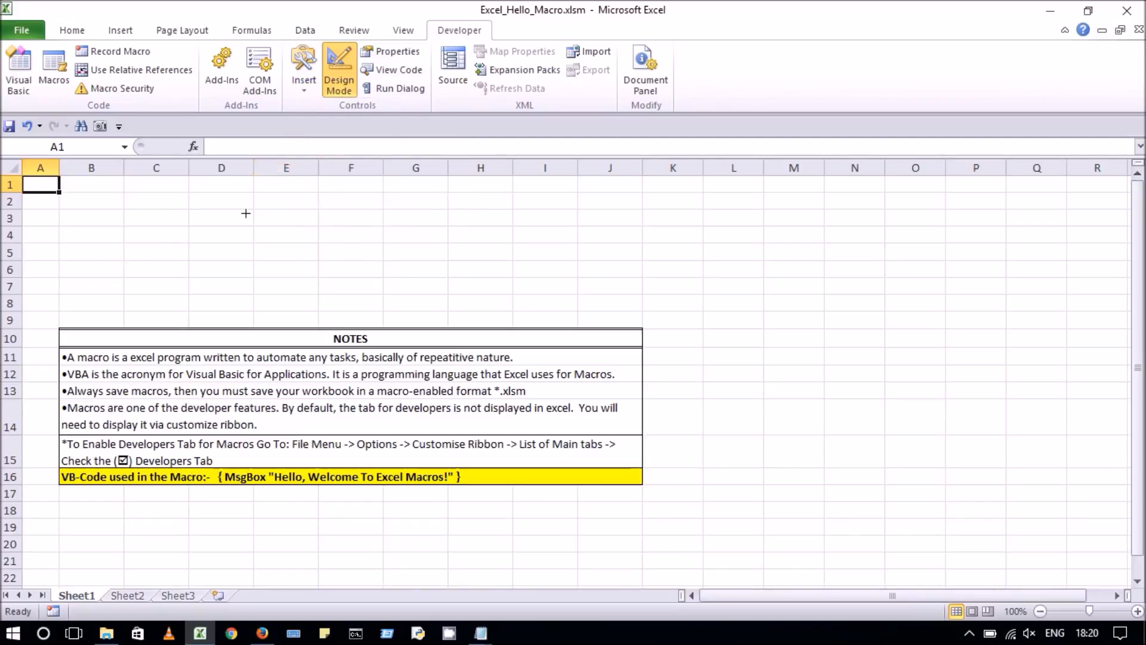
{"action": "left_click_drag", "start_coordinate": [247, 213], "coordinate": [420, 263]}
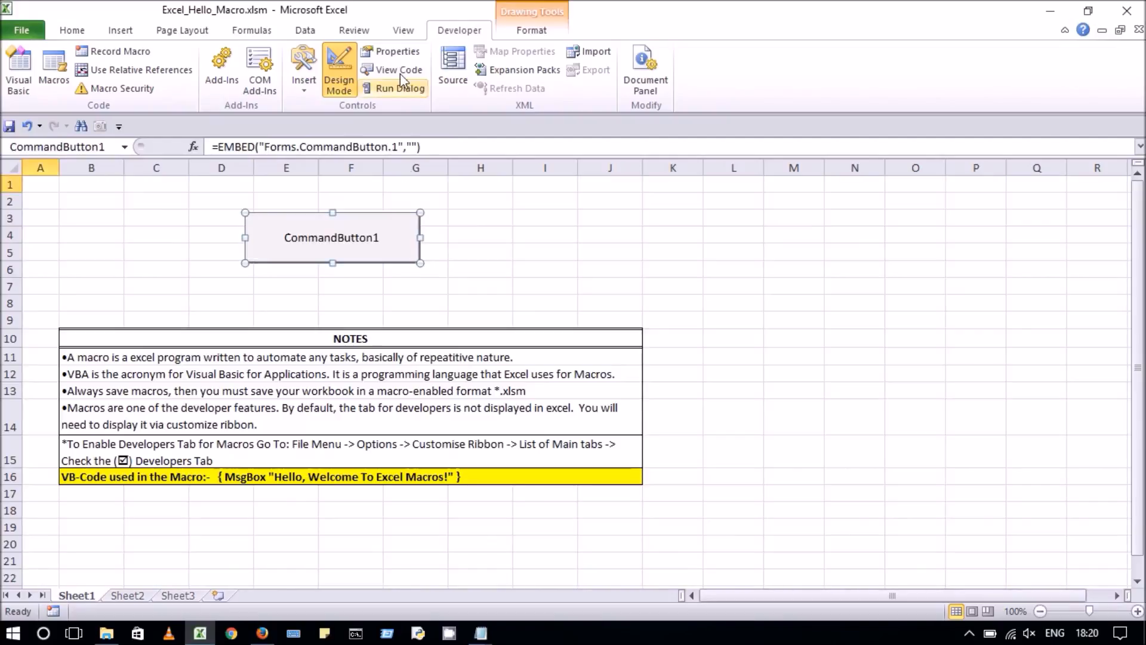
{"action": "mouse_move", "coordinate": [396, 50]}
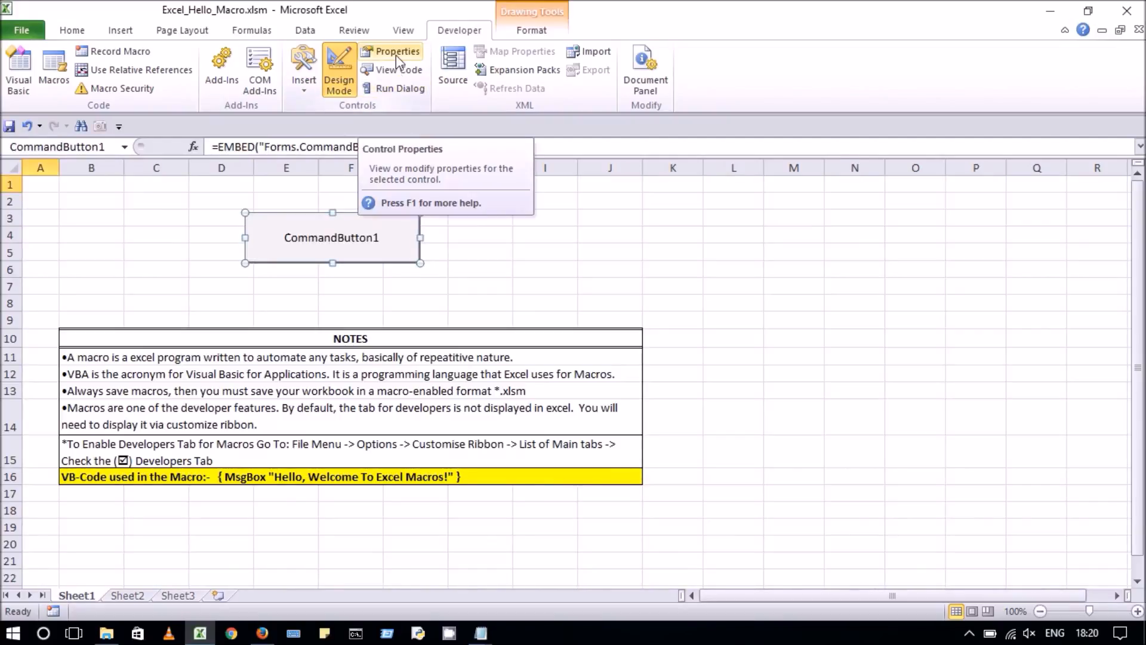
- Set the button's Caption property to 'Show Message' and close the Properties panel
{"action": "left_click", "coordinate": [397, 51]}
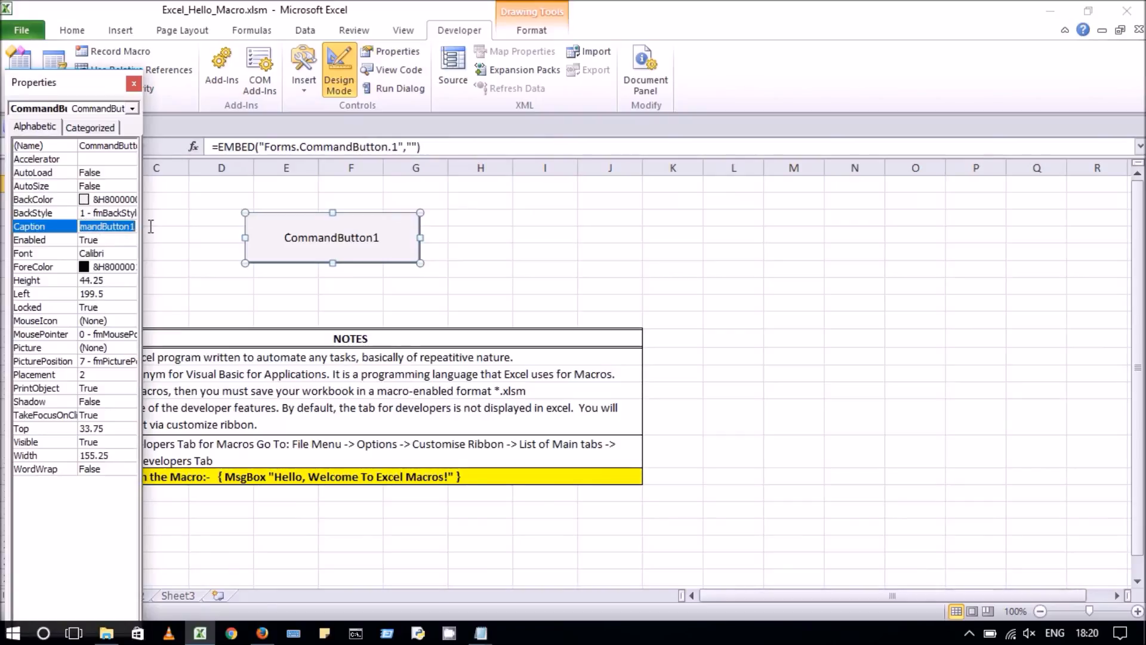
{"action": "type", "text": "S"}
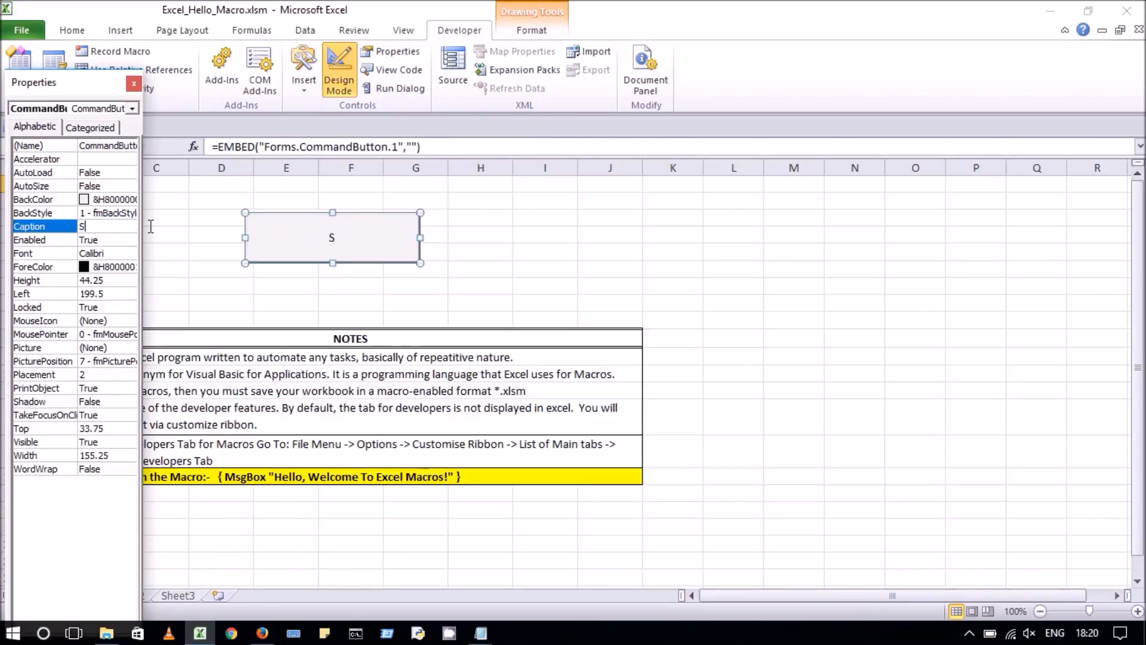
{"action": "type", "text": "how"}
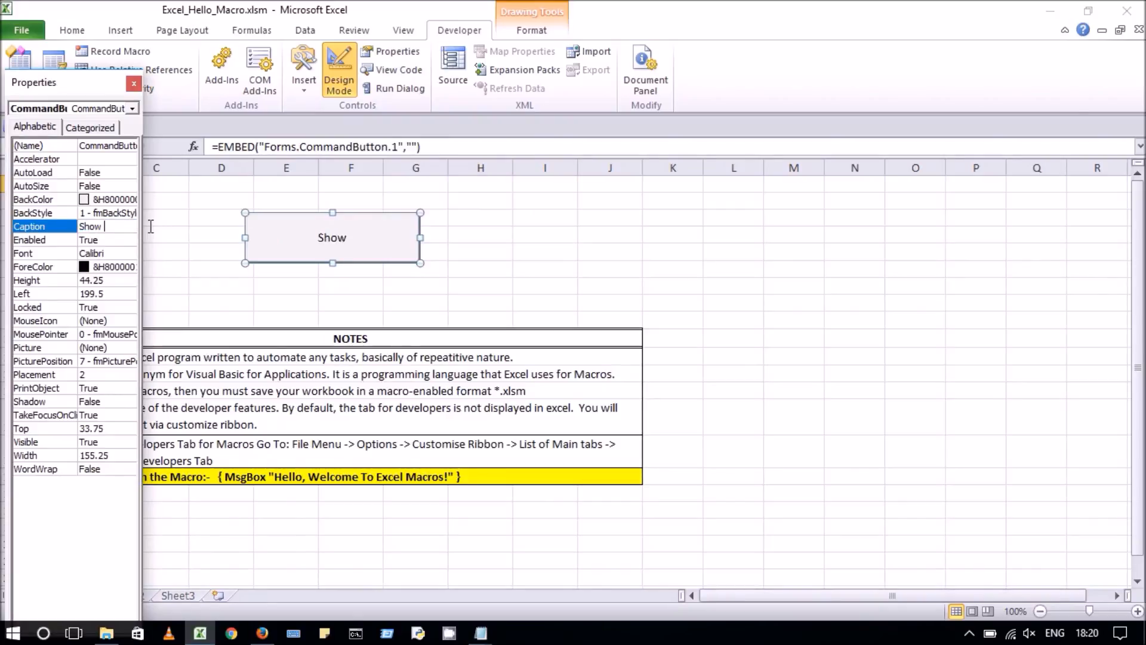
{"action": "type", "text": "Message"}
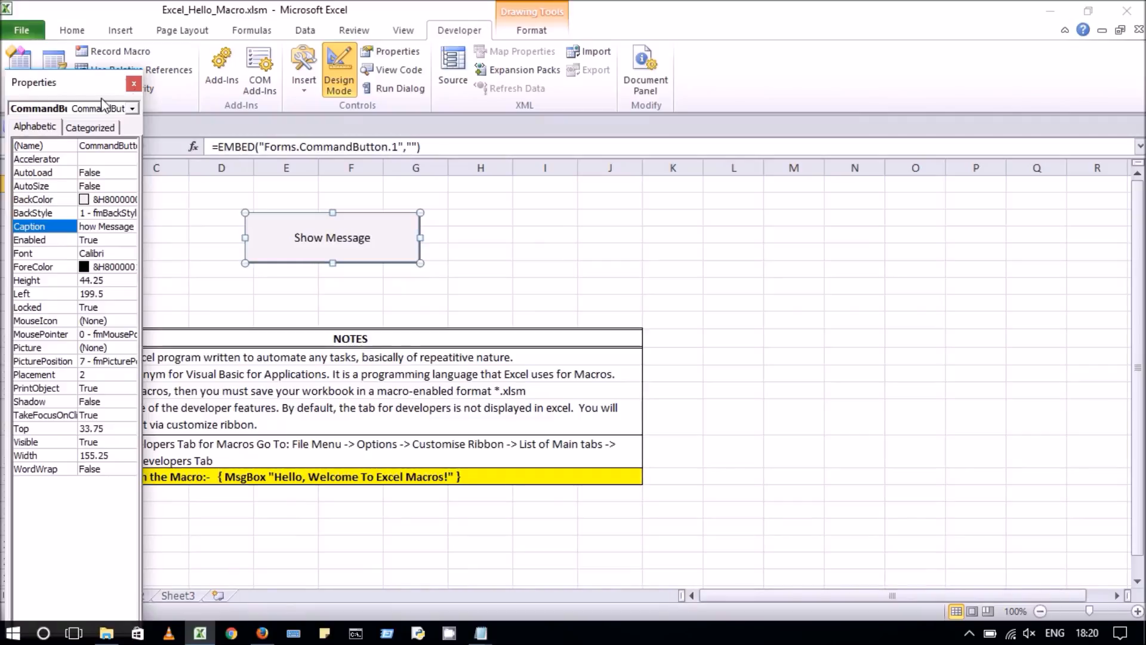
{"action": "left_click", "coordinate": [133, 83]}
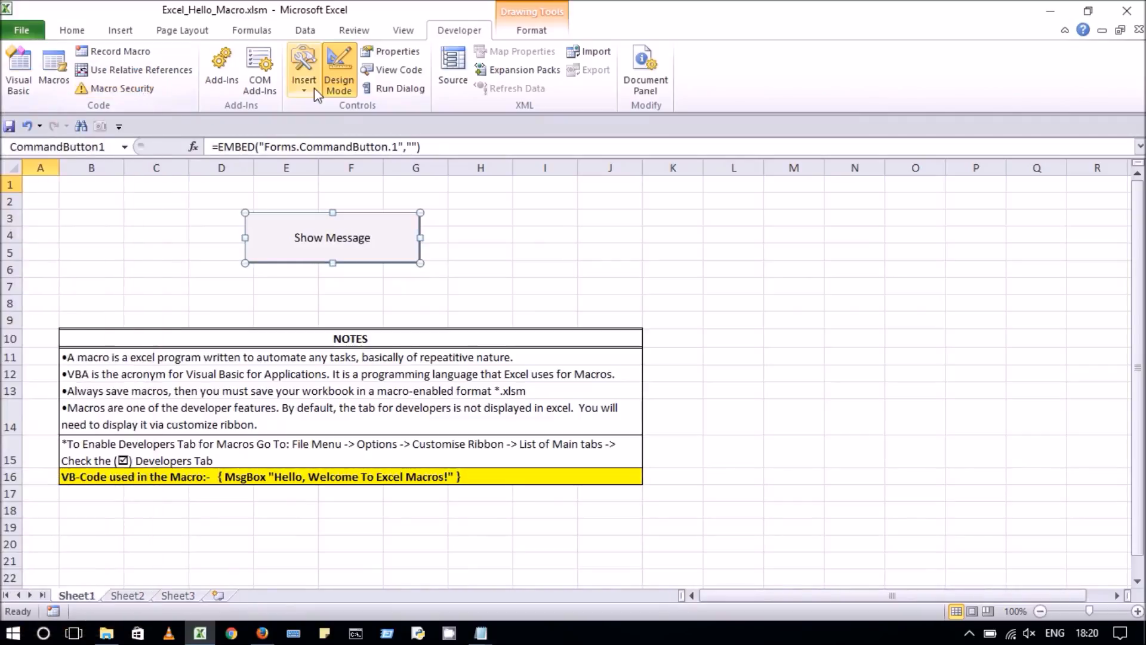
{"action": "mouse_move", "coordinate": [392, 69]}
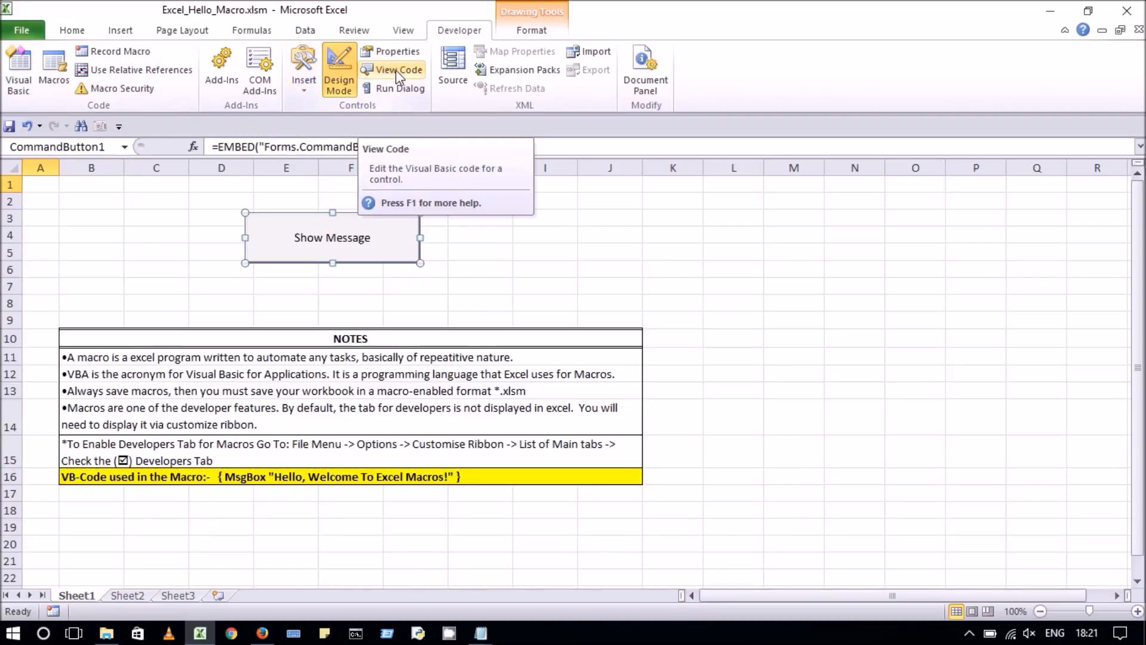
- Open View Code to show the empty CommandButton1_Click procedure for Sheet1
{"action": "left_click", "coordinate": [397, 69]}
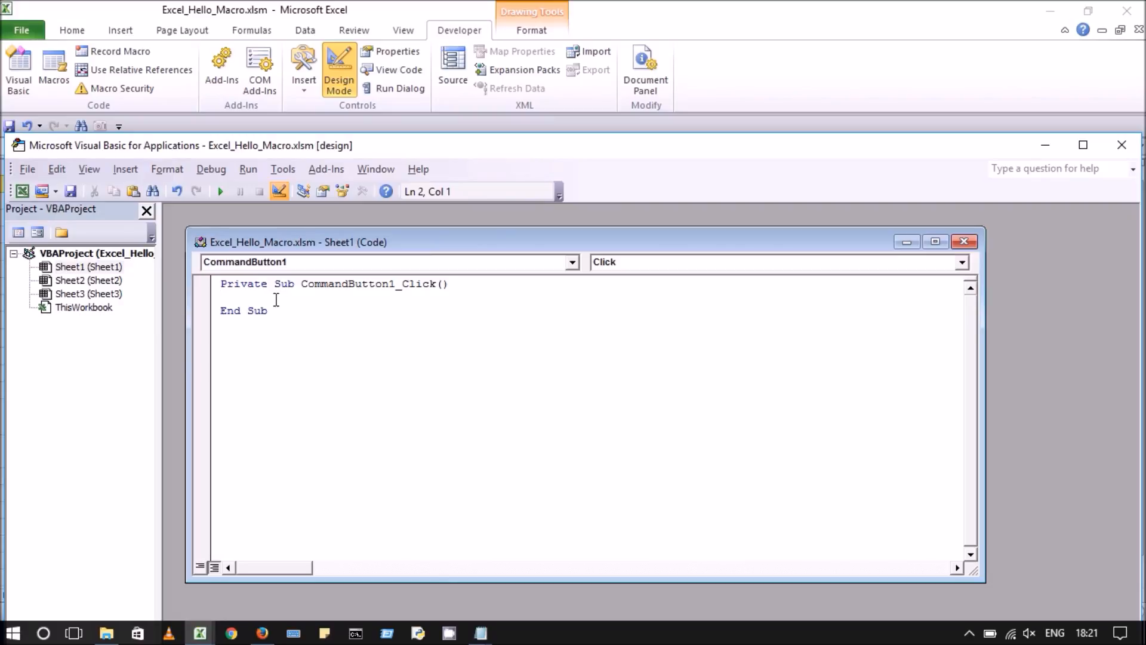
- Add the line MsgBox "Hello, Welcome To Excel Macros!" inside CommandButton1_Click
{"action": "type", "text": "MsgBox \"Hello, Welcome To Excel Macros!\""}
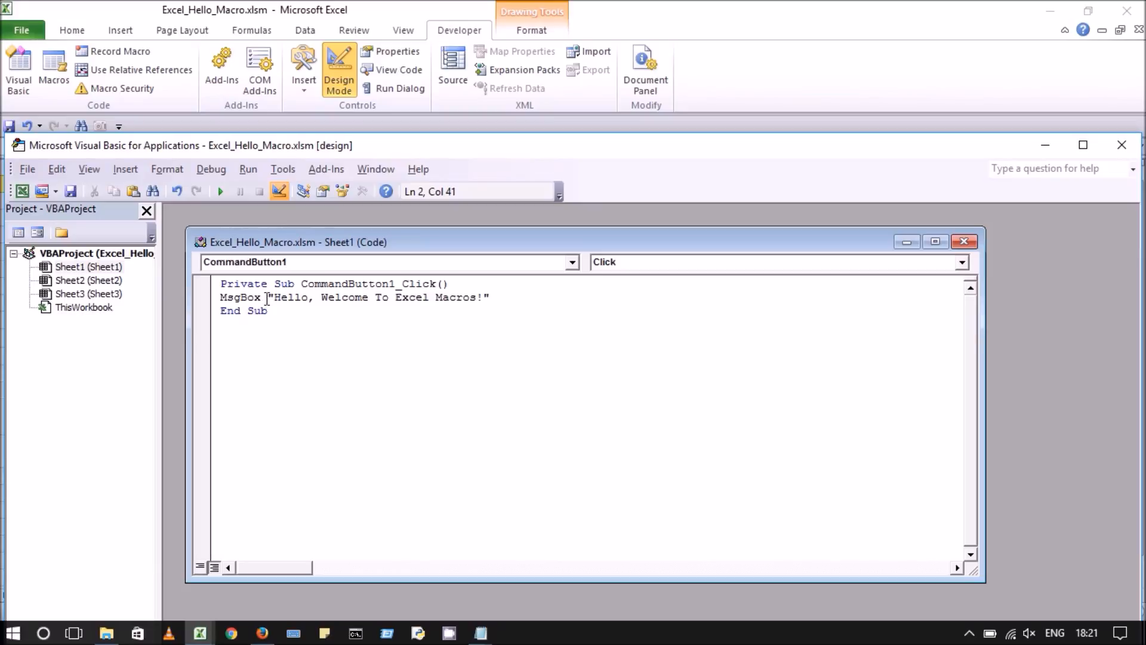
{"action": "mouse_move", "coordinate": [71, 191]}
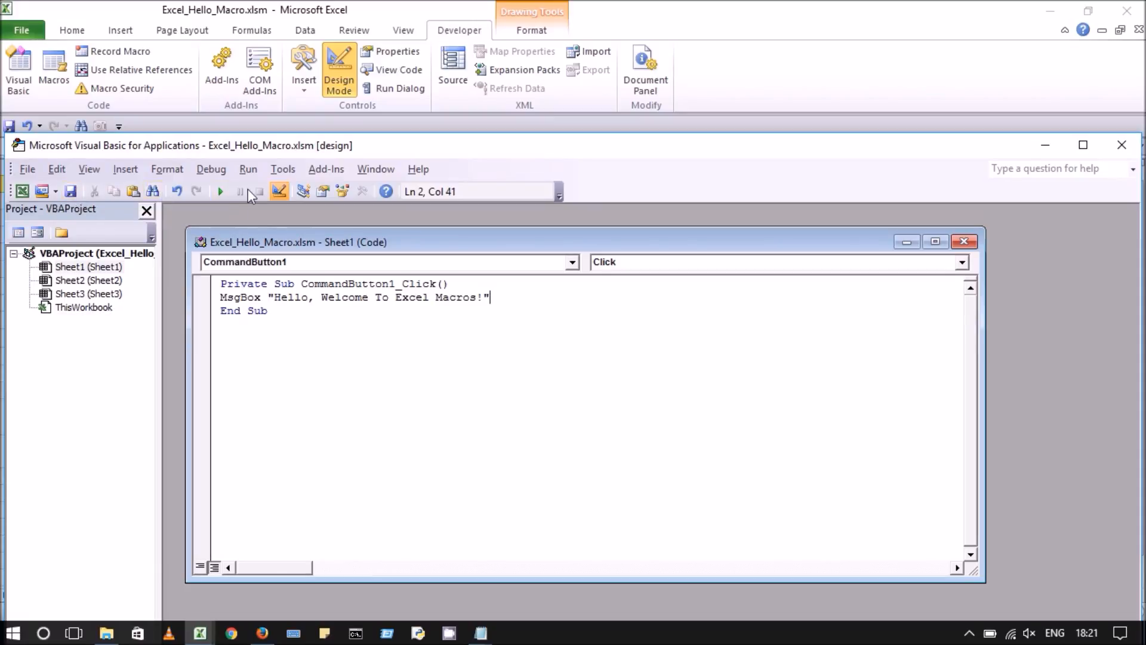
{"action": "mouse_move", "coordinate": [221, 191]}
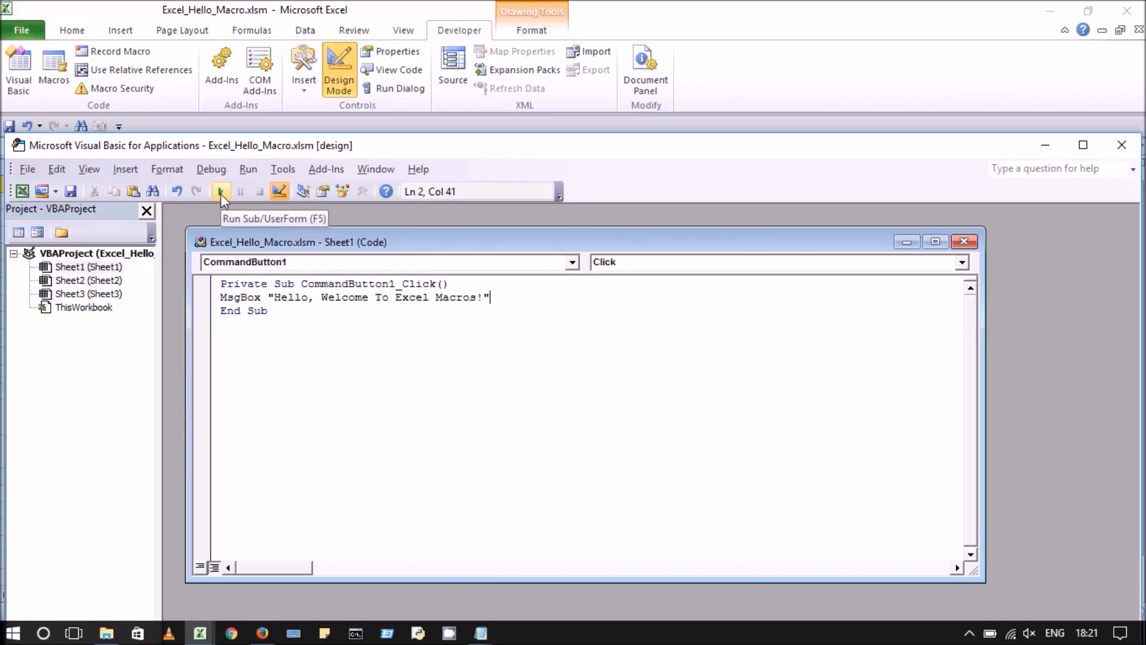
- Run the CommandButton1_Click macro from the editor and dismiss the welcome message
{"action": "left_click", "coordinate": [221, 191]}
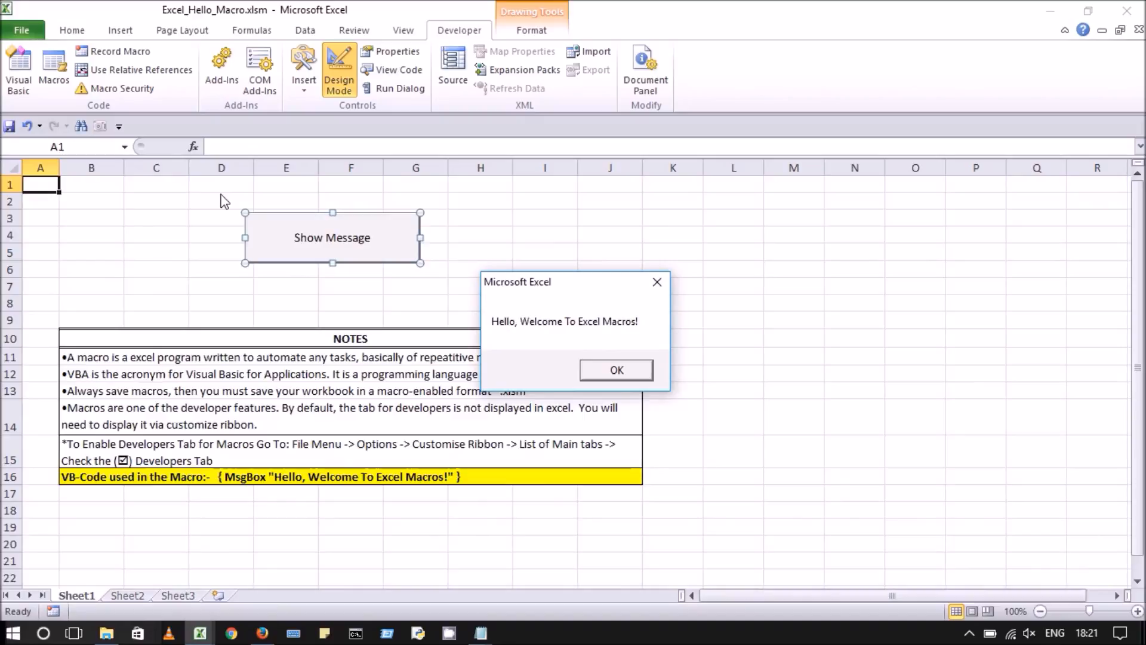
{"action": "mouse_move", "coordinate": [615, 370]}
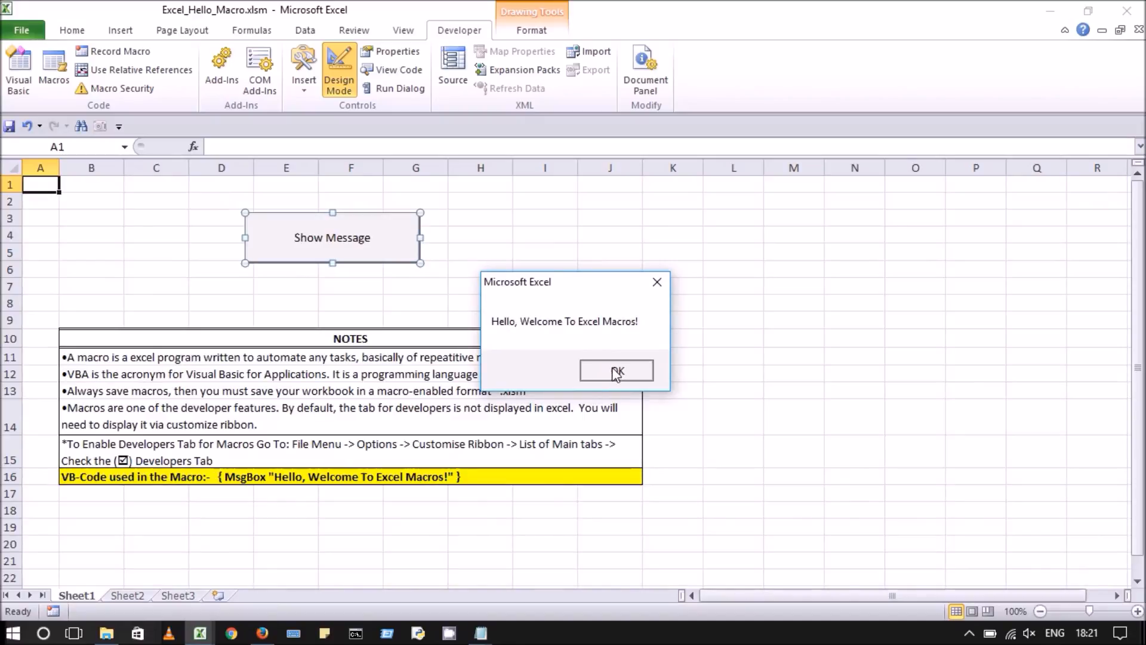
{"action": "left_click", "coordinate": [616, 370]}
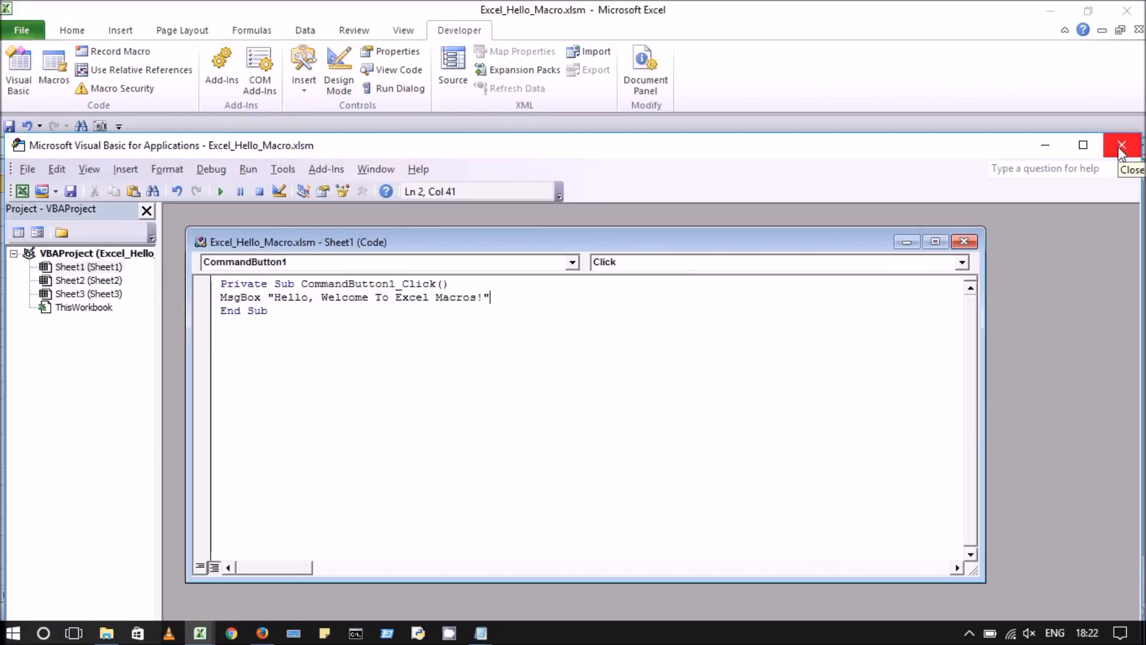
- Close the VBA editor, test the Show Message button, and dismiss its greeting
{"action": "left_click", "coordinate": [1120, 145]}
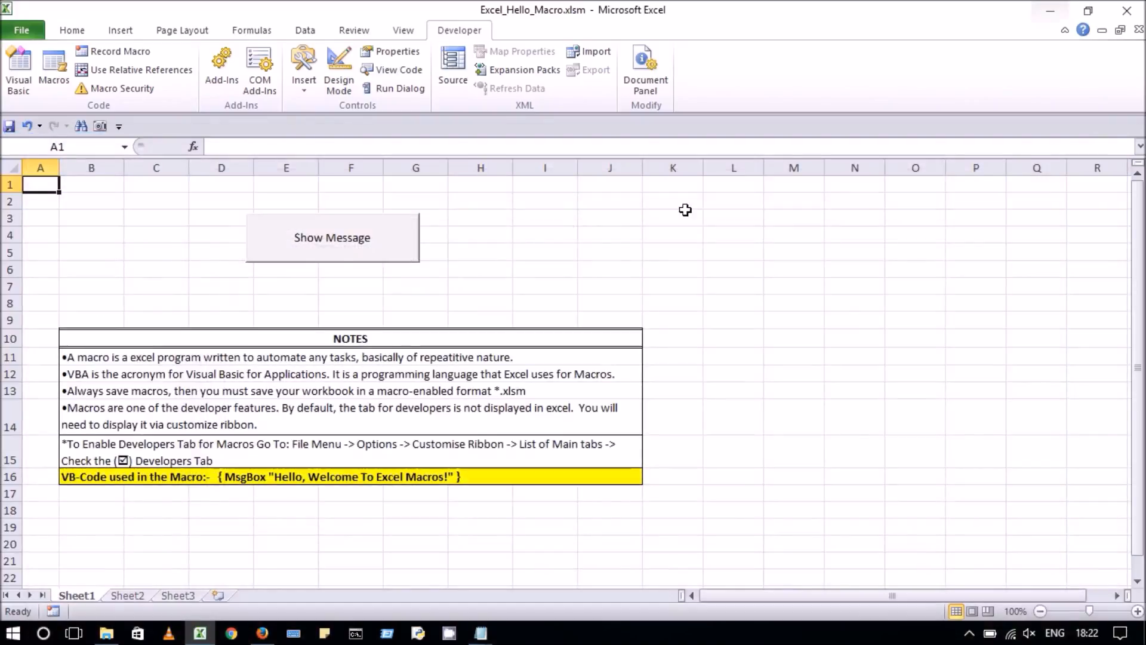
{"action": "mouse_move", "coordinate": [338, 251]}
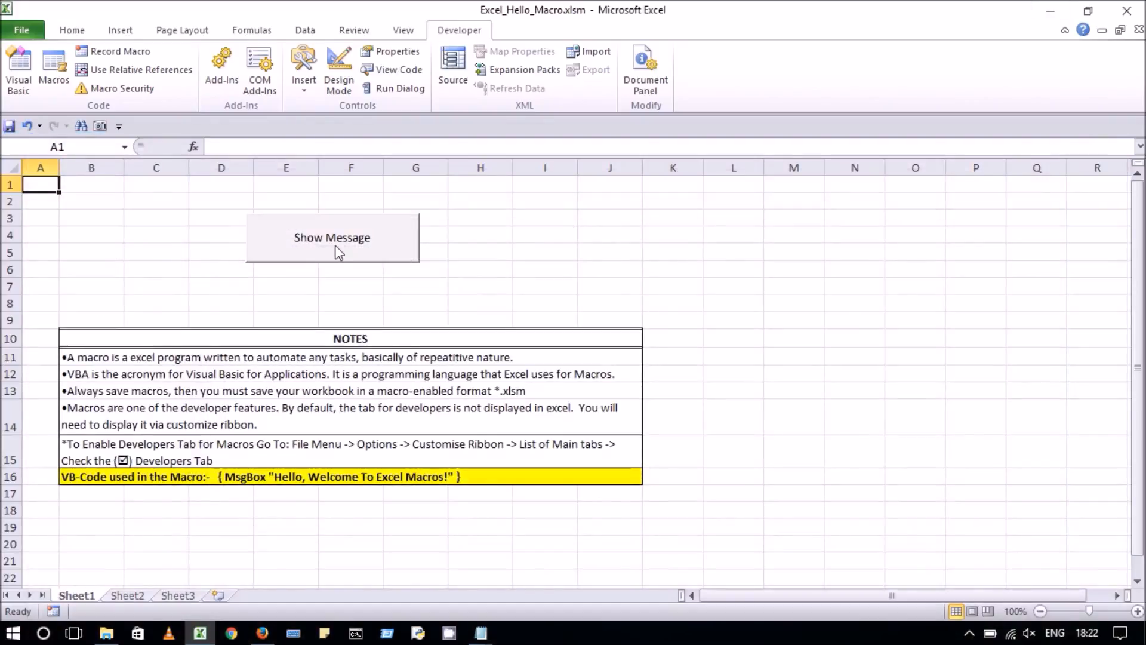
{"action": "left_click", "coordinate": [332, 237]}
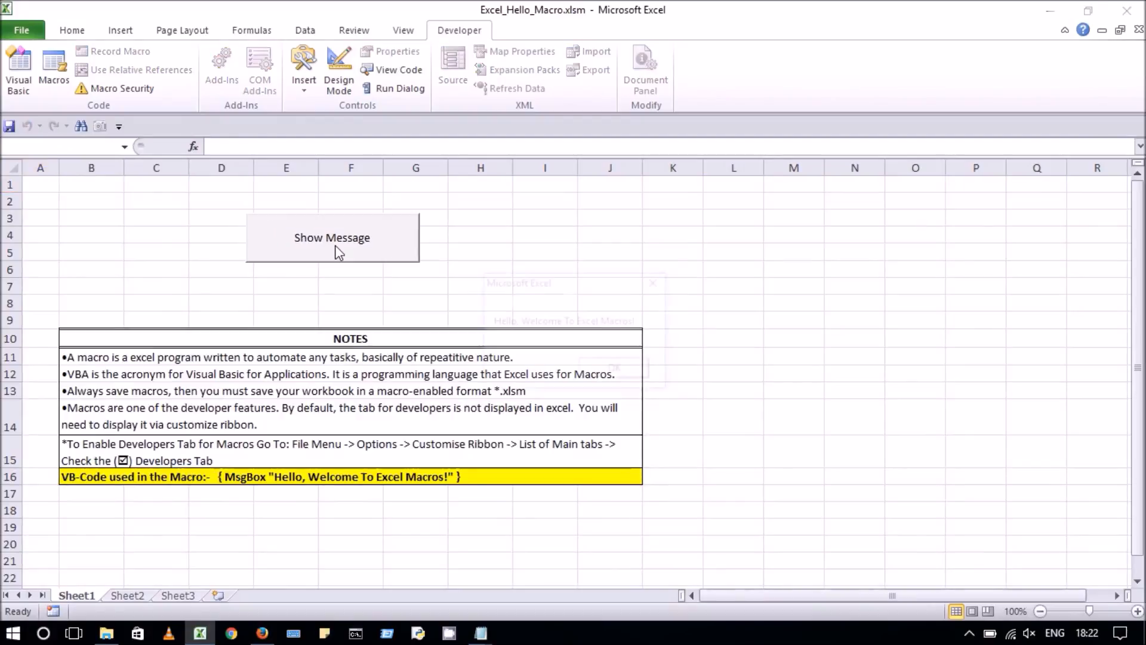
{"action": "left_click", "coordinate": [332, 237]}
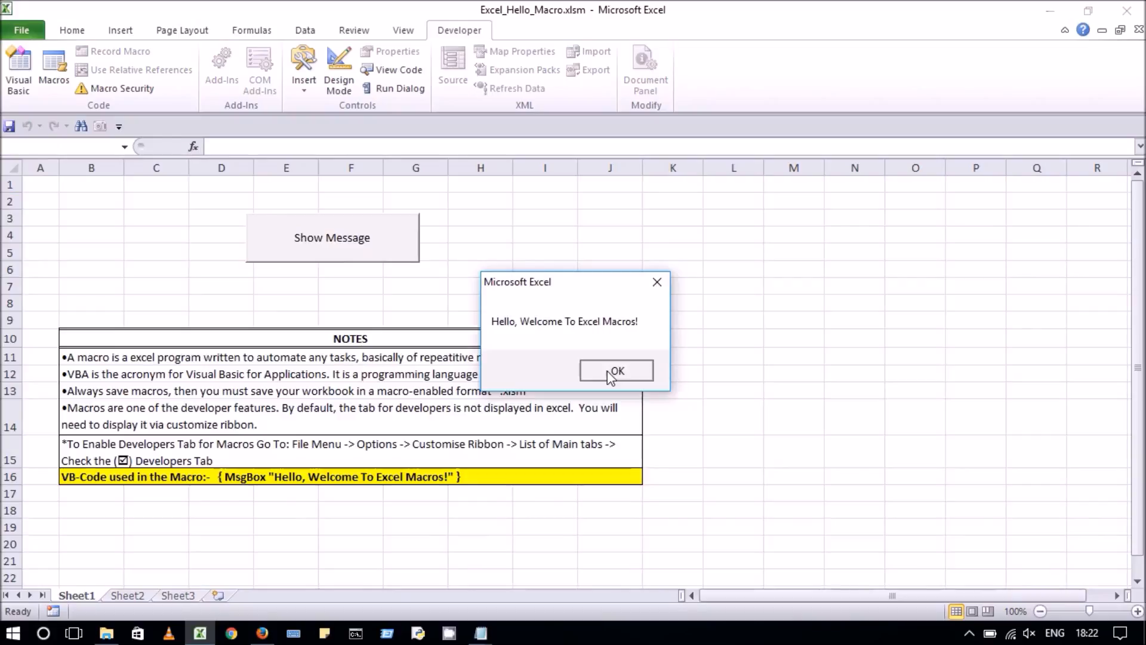
{"action": "left_click", "coordinate": [616, 371]}
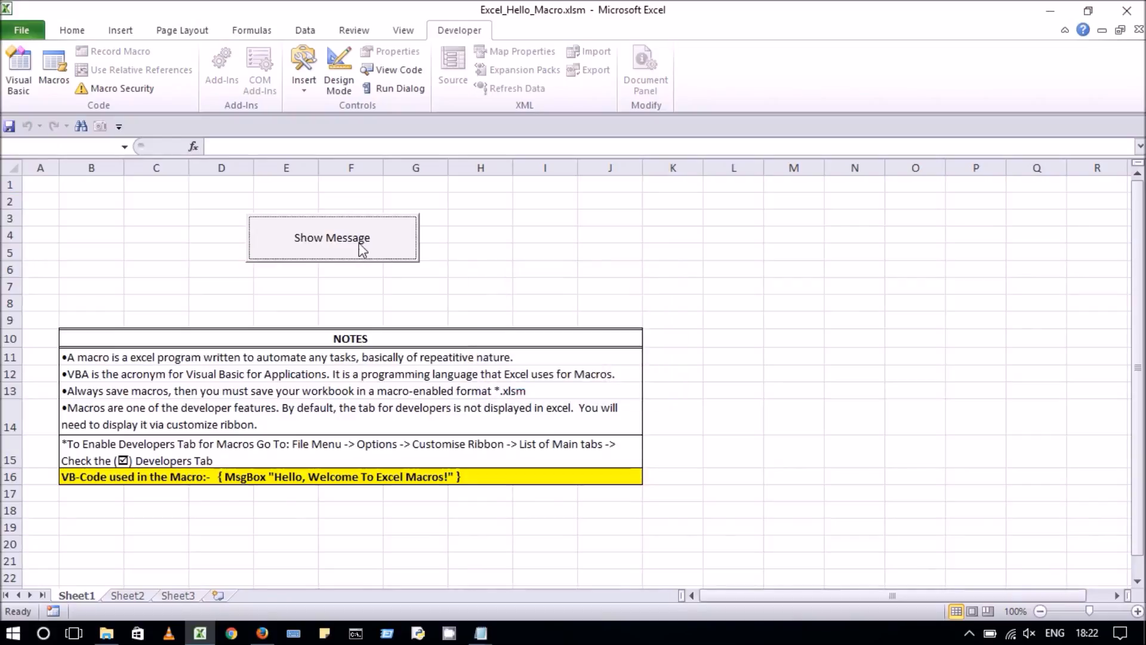